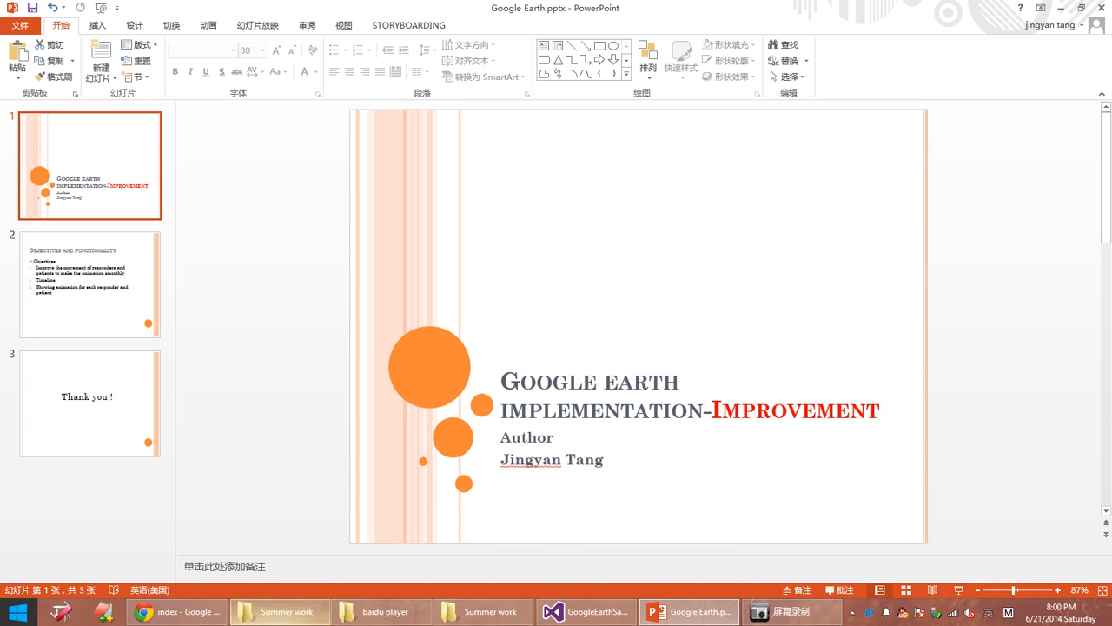
# Switch from the PowerPoint title slide to the localhost Google Earth campus page in Chrome
pyautogui.click(176, 611)
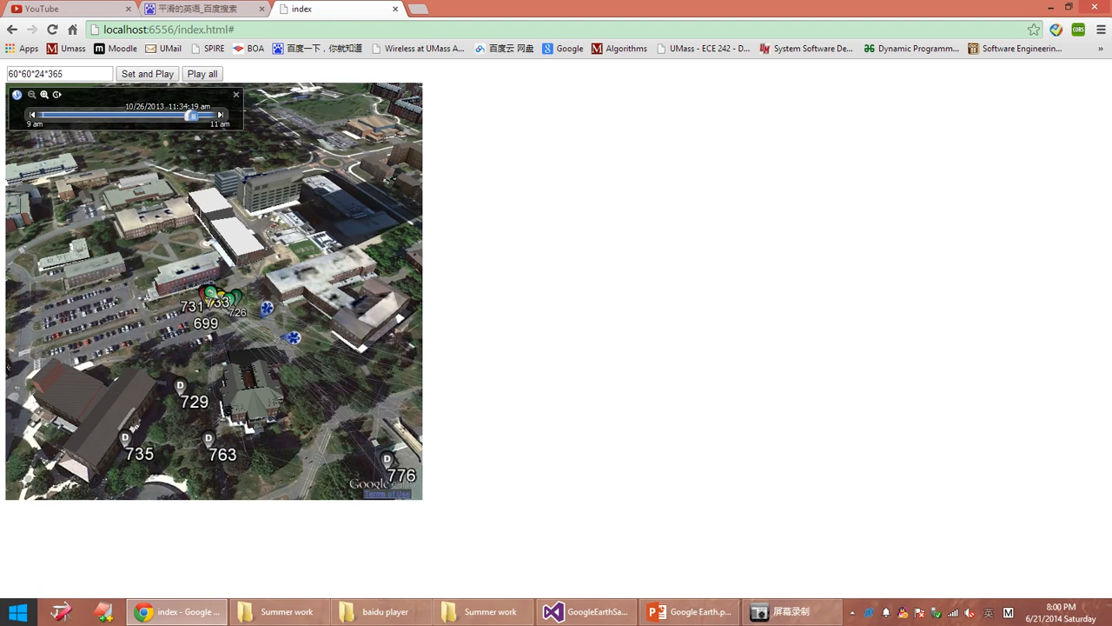
# Adjust the time slider and play all responder and patient markers to about 10:53 am
pyautogui.moveTo(193, 114); pyautogui.dragTo(119, 115)
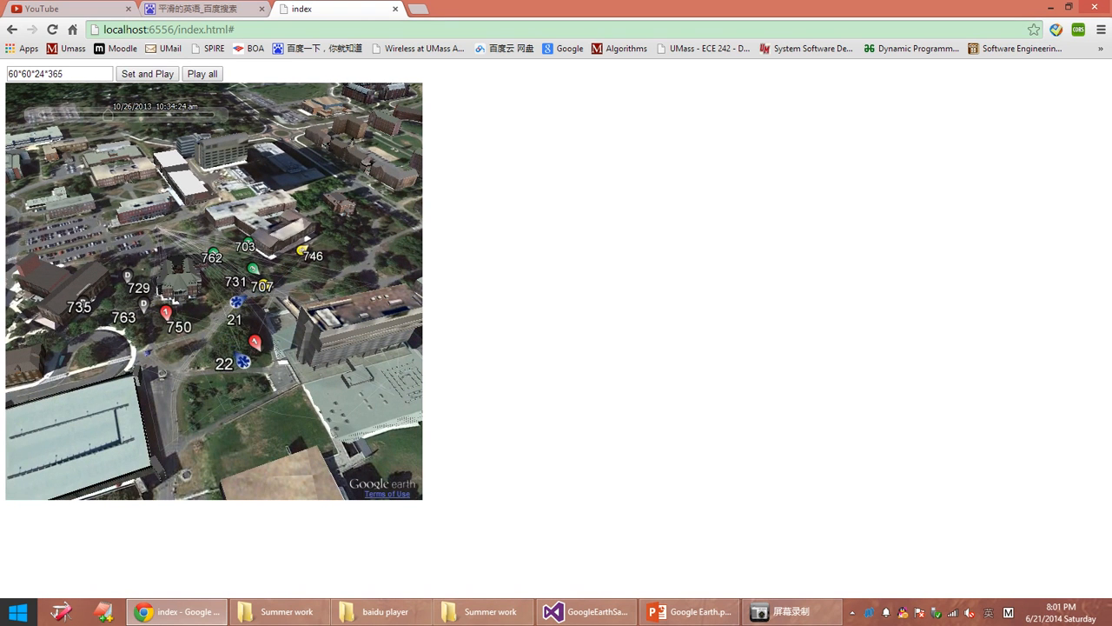
pyautogui.click(203, 73)
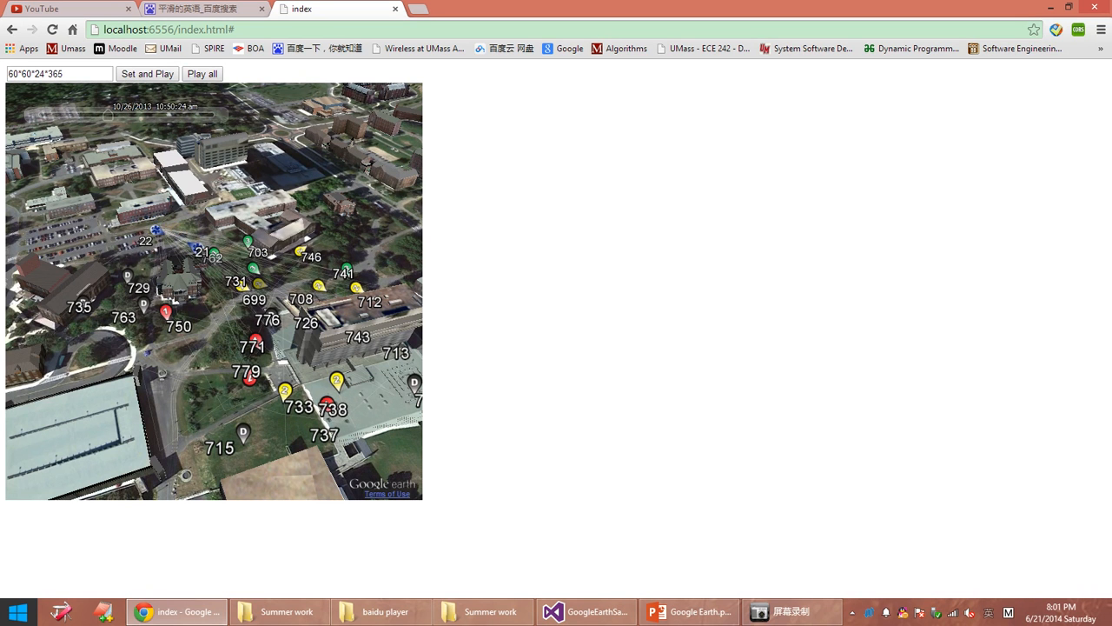
pyautogui.click(201, 73)
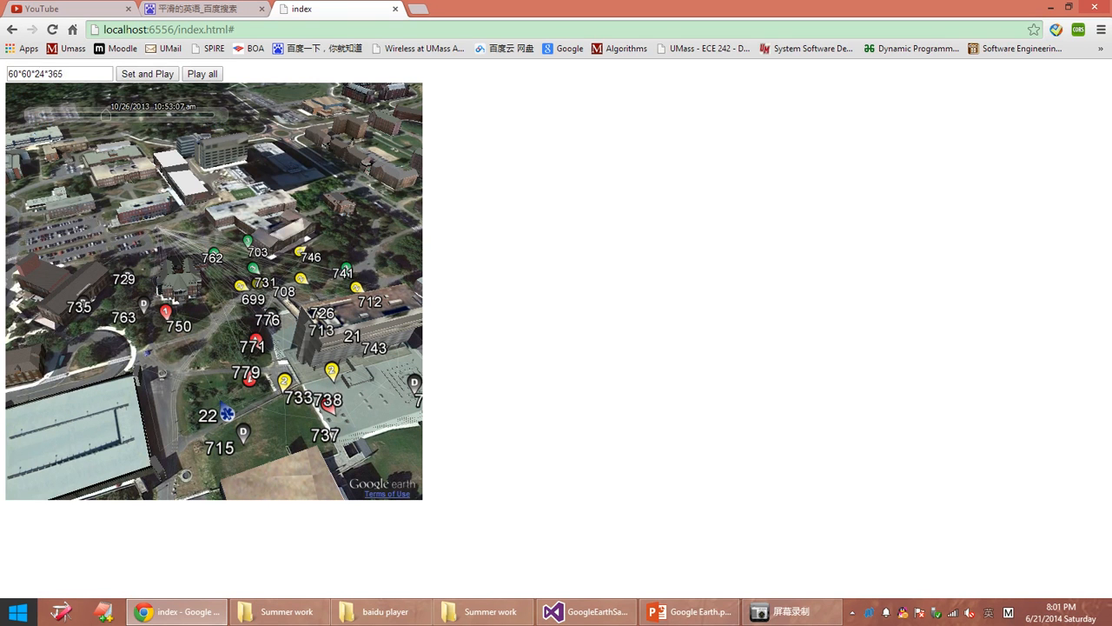
# Set the speed to 60, replay to about 11:02 am, and open marker 703's balloon
pyautogui.tripleClick(58, 73)
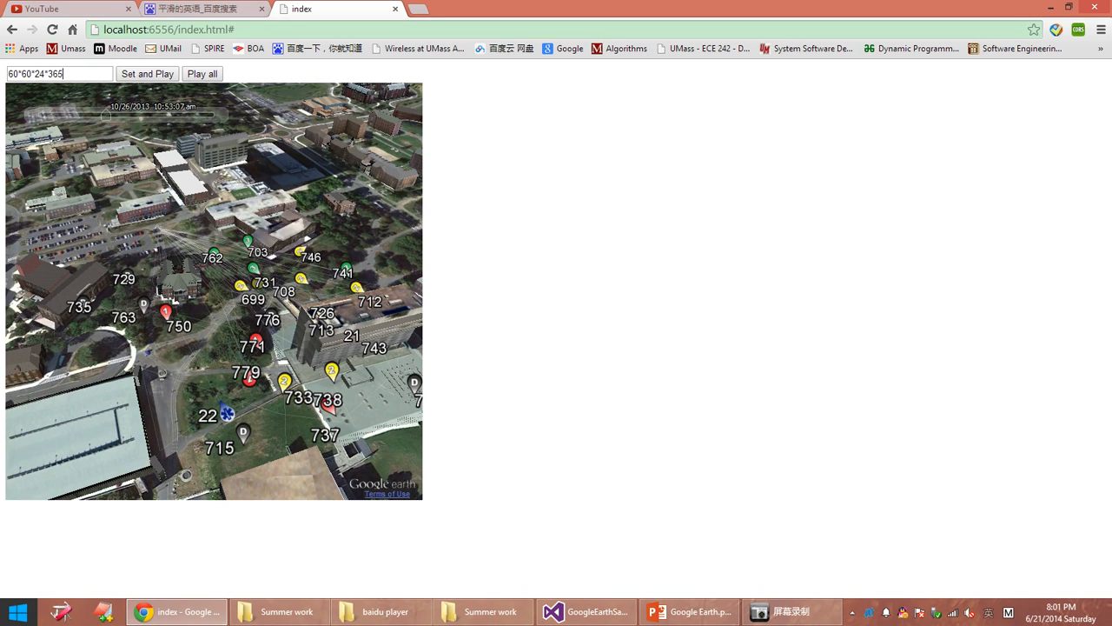
pyautogui.tripleClick(59, 73)
pyautogui.write('60')
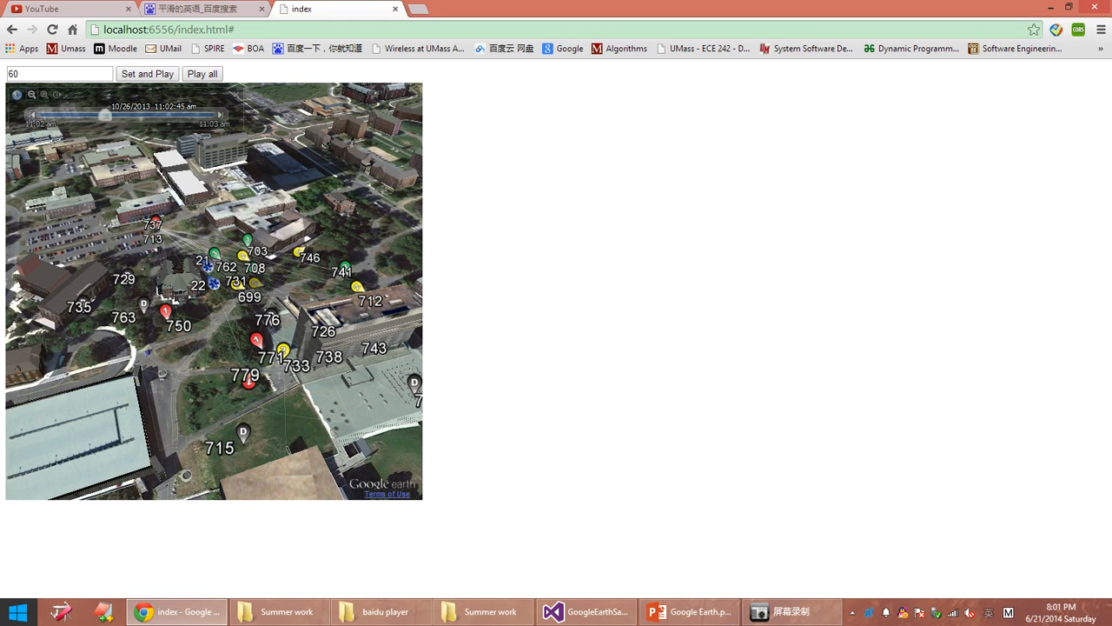
pyautogui.click(247, 241)
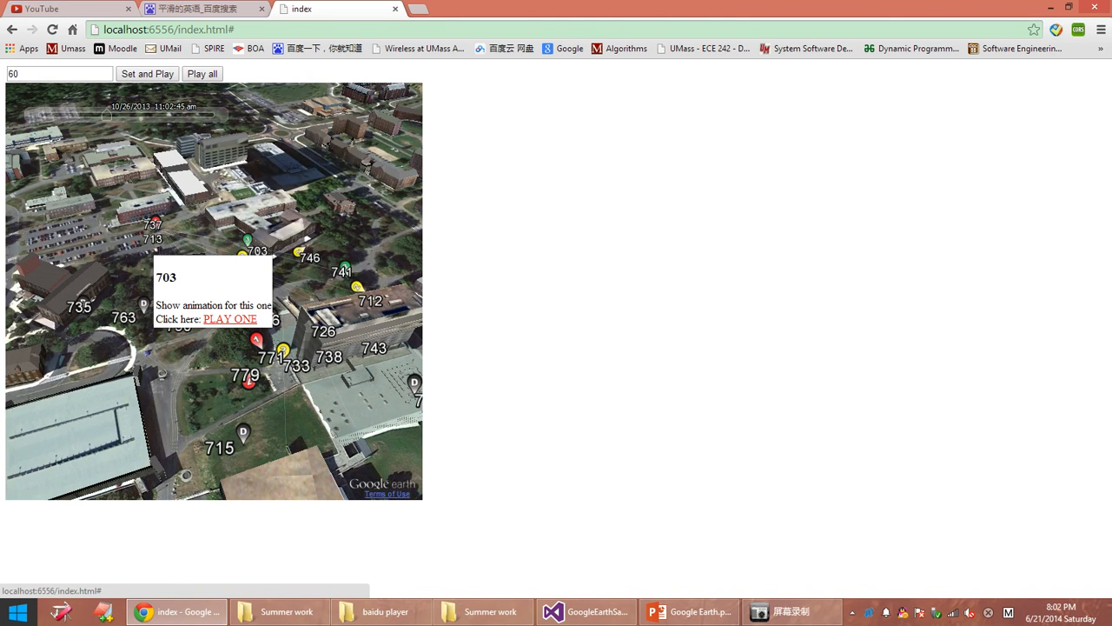
# Play marker 703's animation alone and drag the time slider to around 11:16 am
pyautogui.click(230, 319)
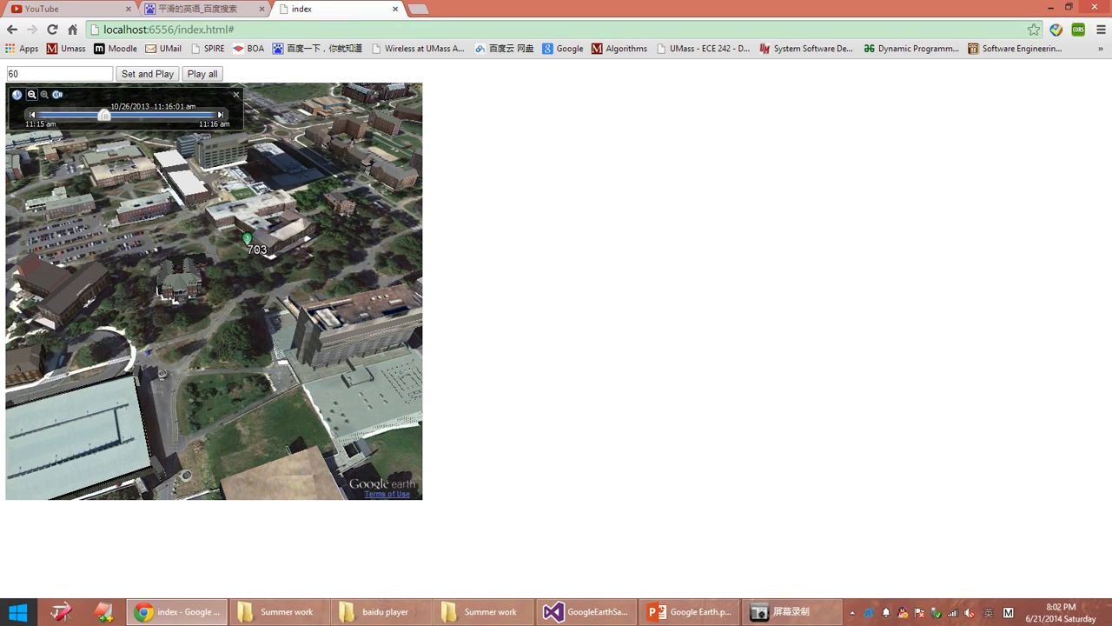
pyautogui.moveTo(104, 113); pyautogui.dragTo(135, 114)
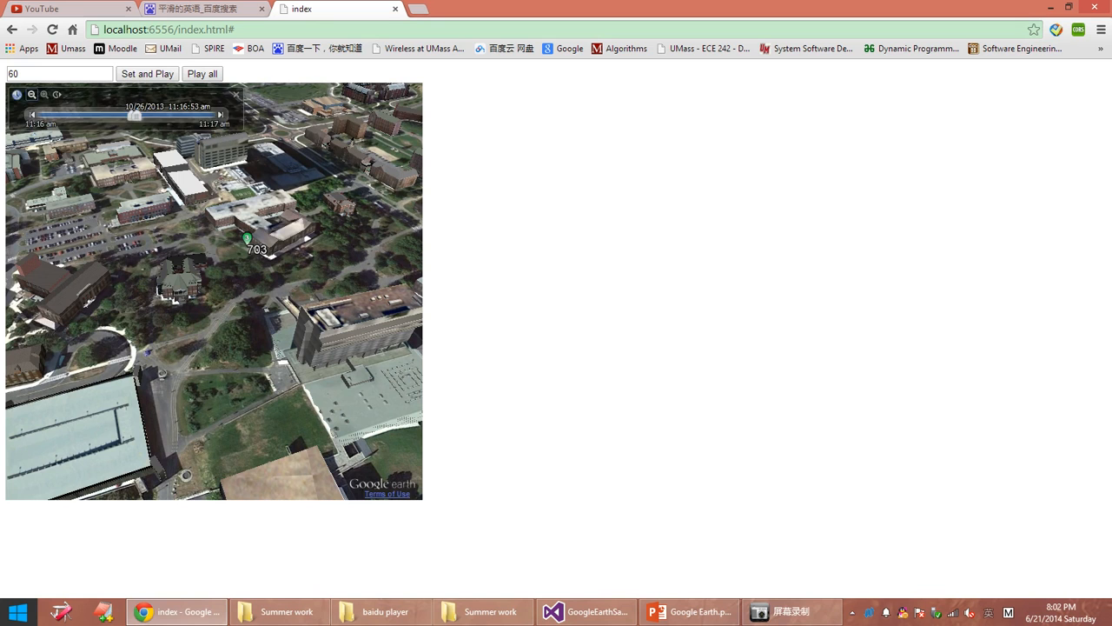